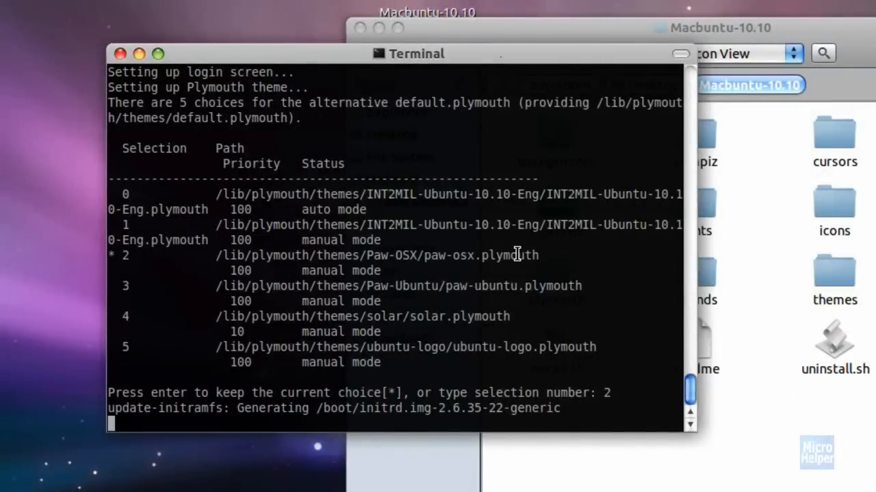
- Confirm paw-osx.plymouth as the default boot splash and let update-initramfs regenerate the image
key("enter")
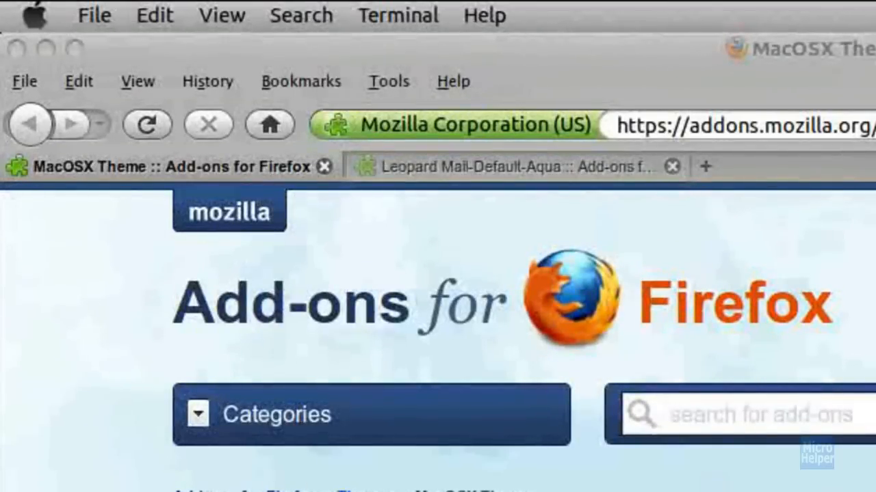
- Compare the MacOSX Theme 0.7.2 and Leopard Mail-Default-Aqua 3.2.6 add-on pages, ending on the latter
left_click(509, 167)
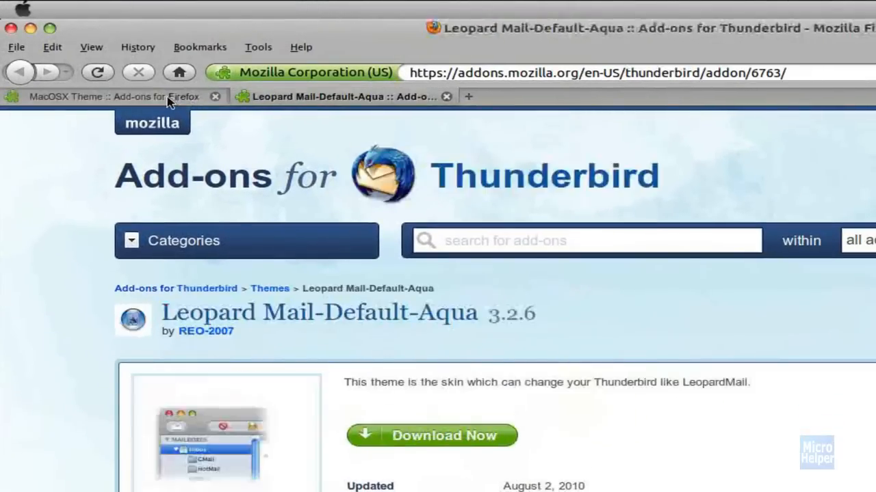
left_click(103, 96)
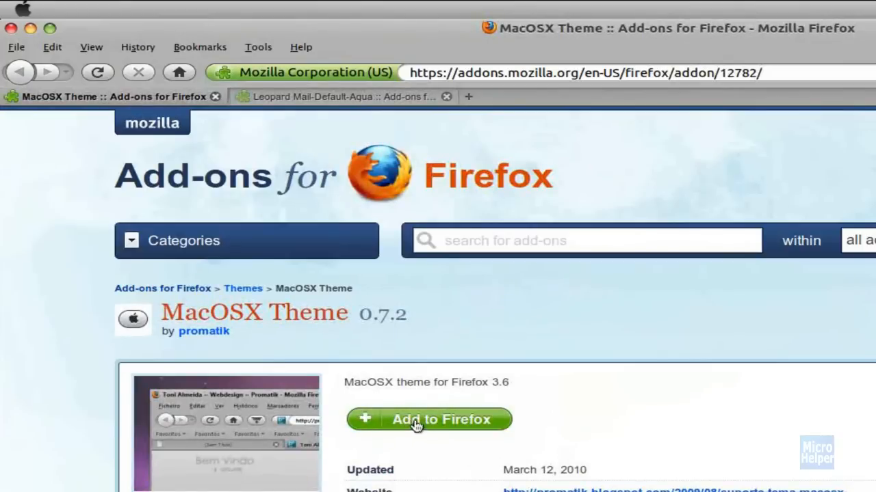
left_click(342, 96)
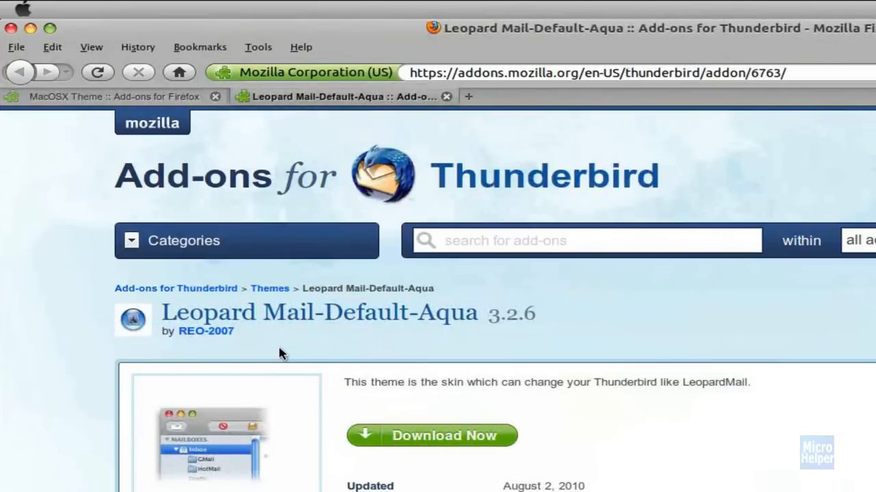